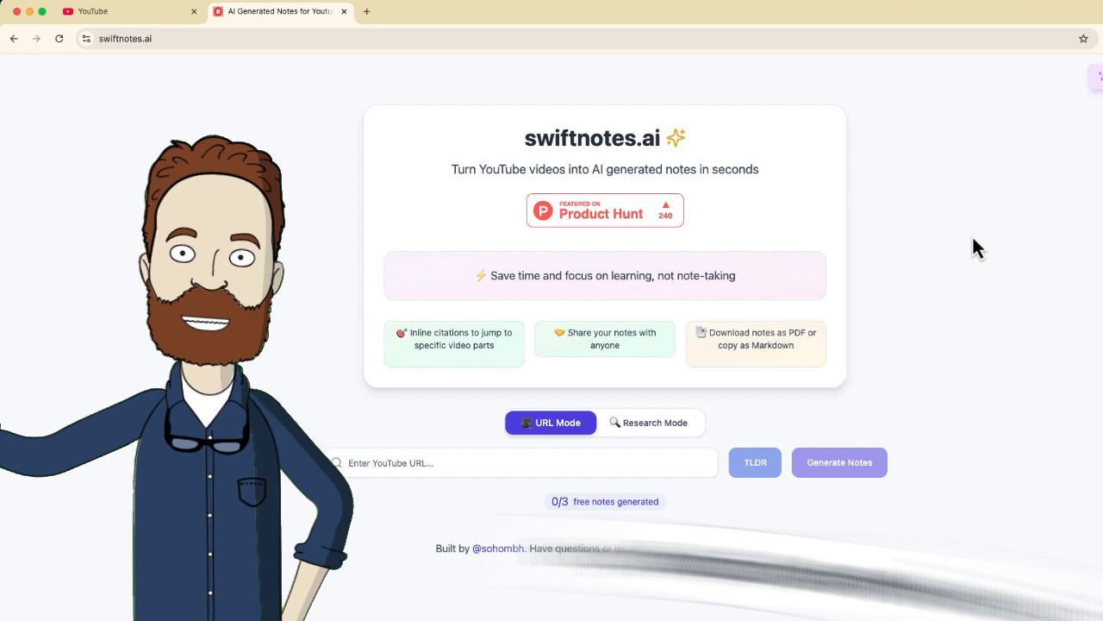
{"action": "mouse_move", "coordinate": [868, 298]}
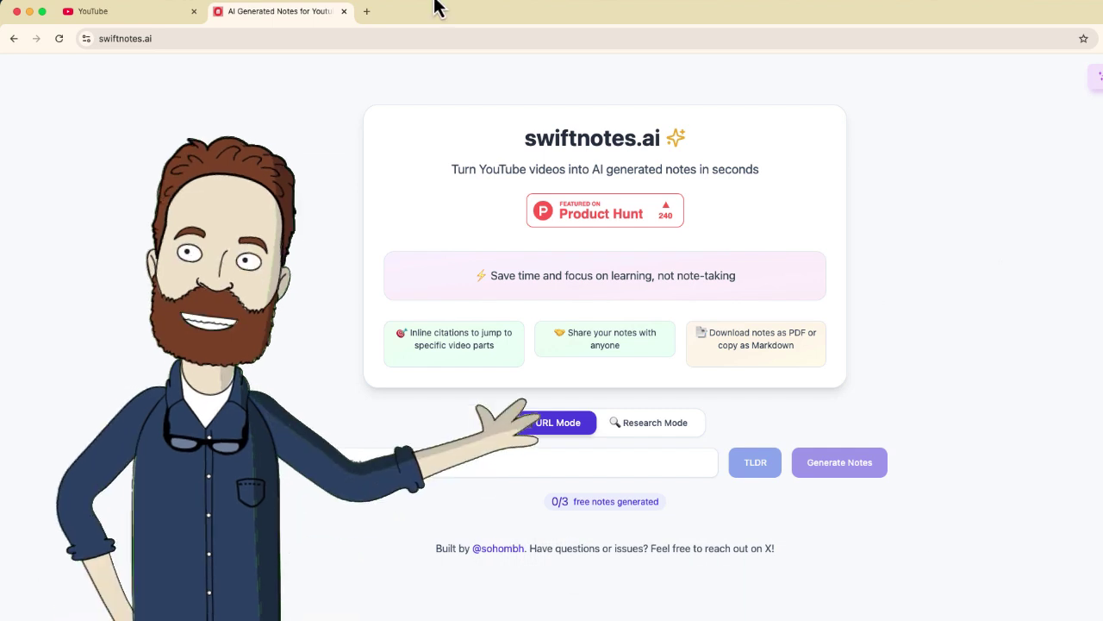
- Copy the Joe Rogan–Zuckerberg video's YouTube share link and return to swiftnotes.ai
{"action": "left_click", "coordinate": [86, 11]}
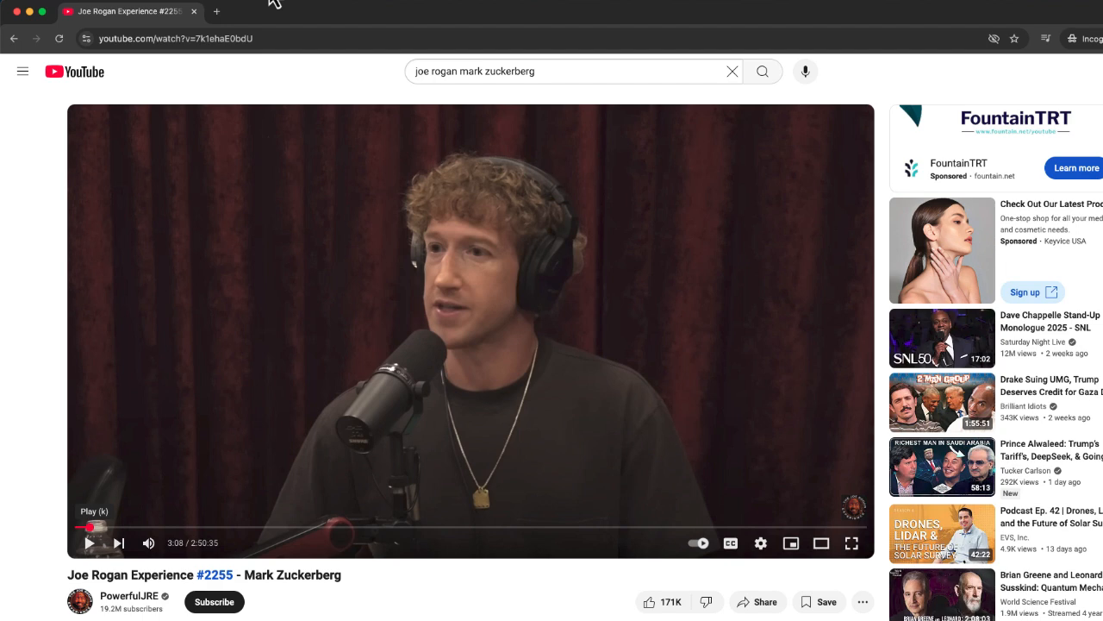
{"action": "mouse_move", "coordinate": [579, 286]}
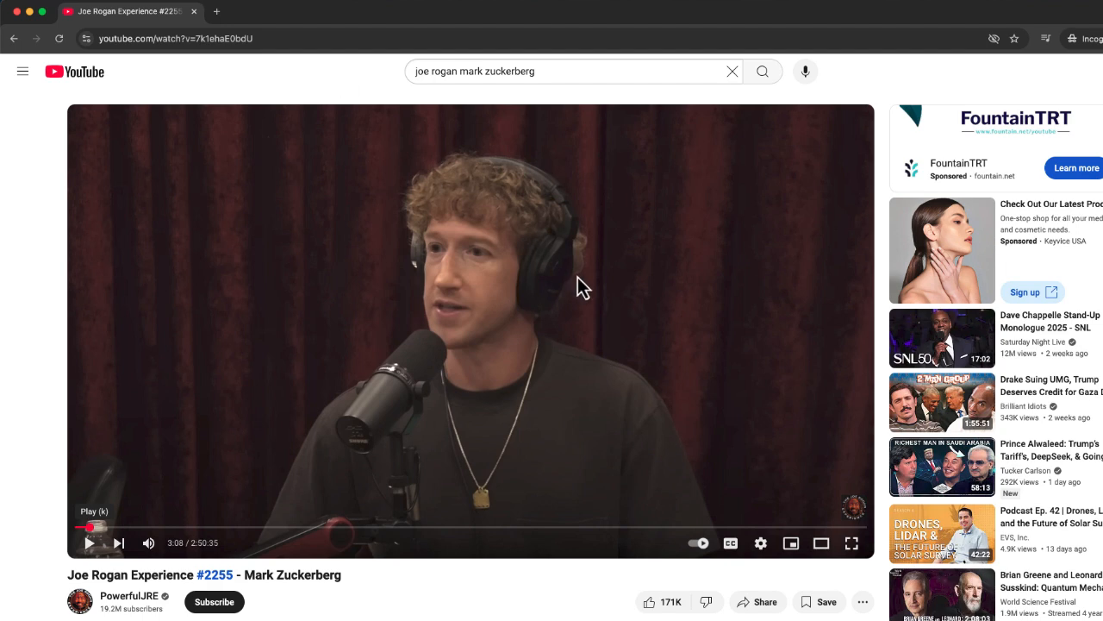
{"action": "left_click", "coordinate": [758, 601]}
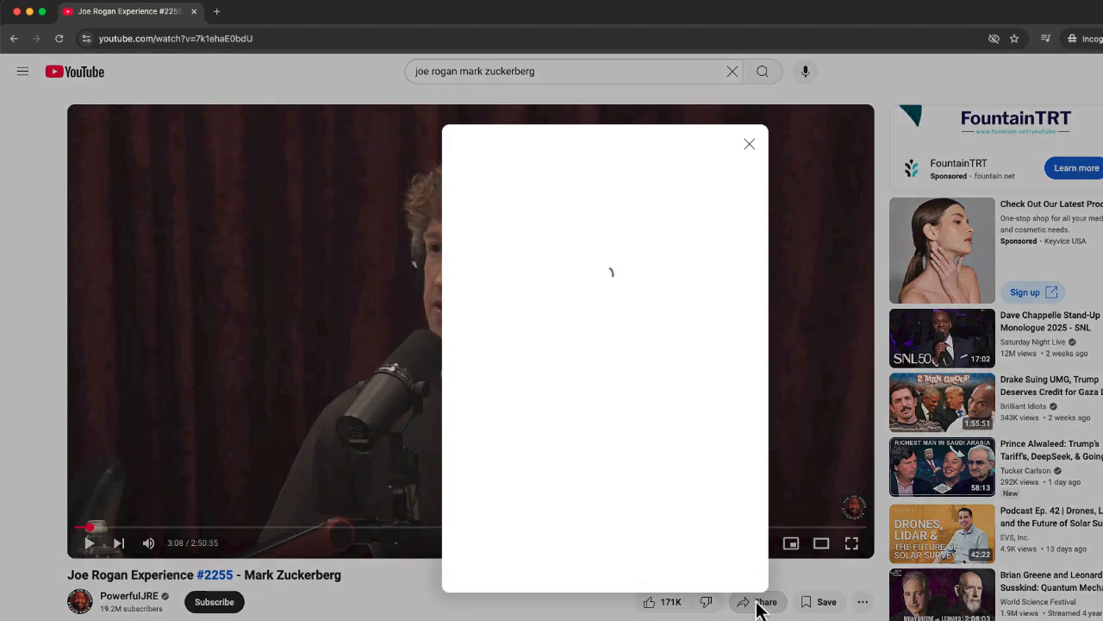
{"action": "left_click", "coordinate": [278, 11]}
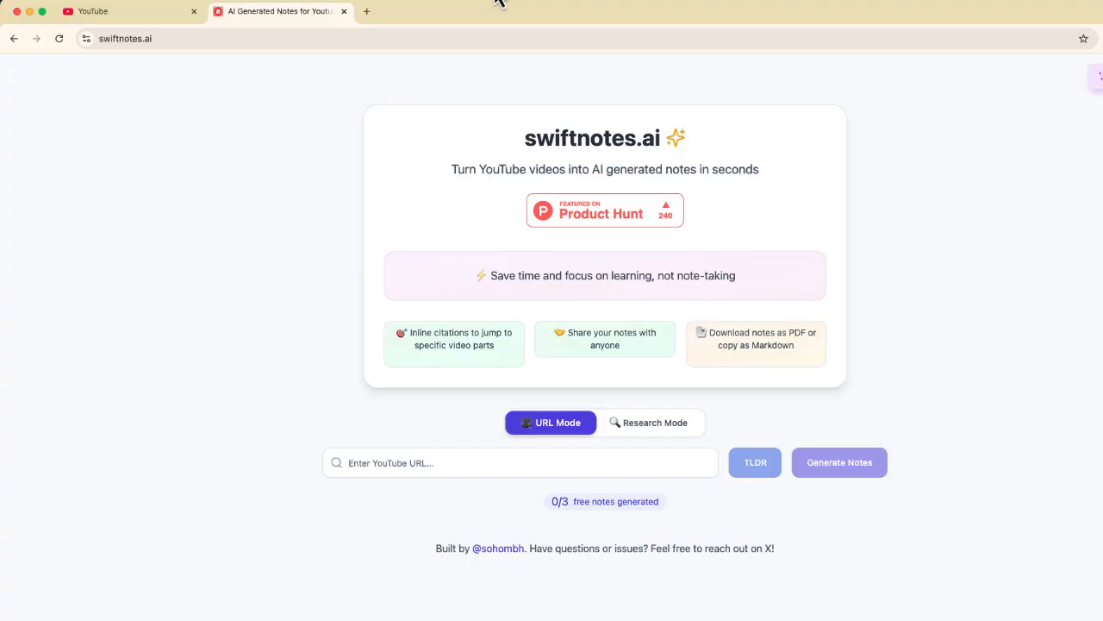
{"action": "mouse_move", "coordinate": [448, 253]}
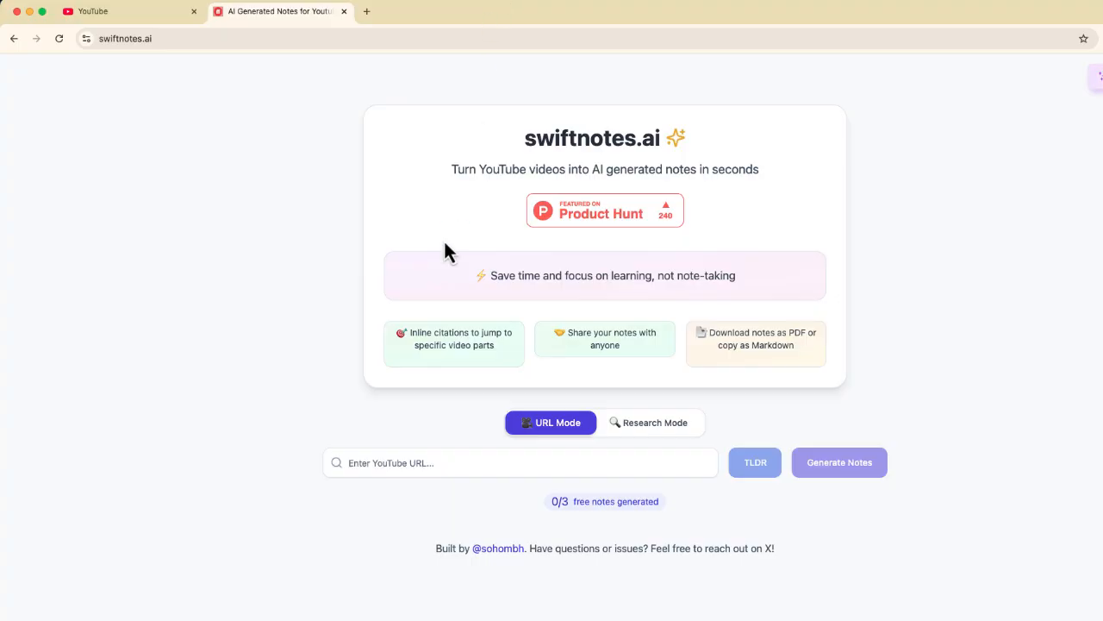
{"action": "left_click", "coordinate": [520, 462]}
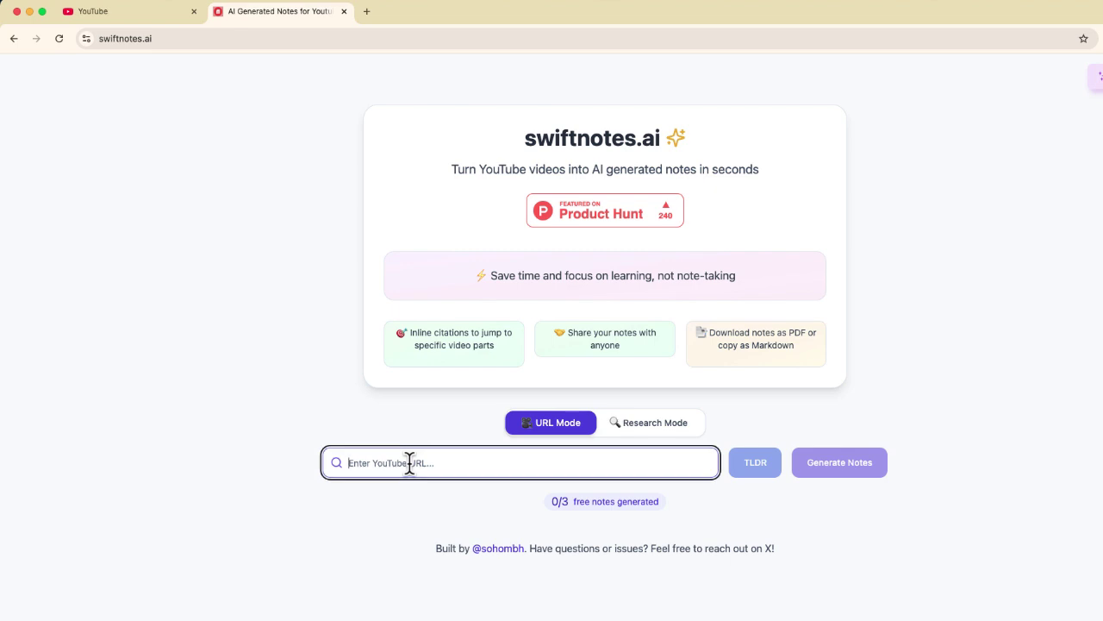
{"action": "type", "text": "https://youtu.be/7k1ehaE0bdU?si=1Ze_pKmyFk9IyKE0"}
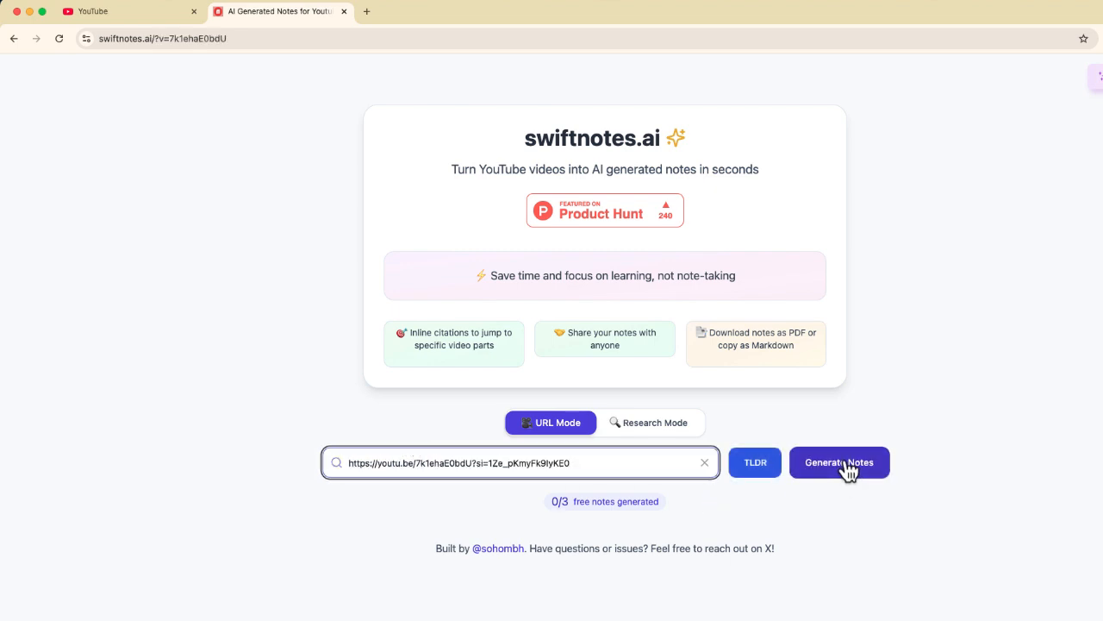
{"action": "left_click", "coordinate": [838, 462]}
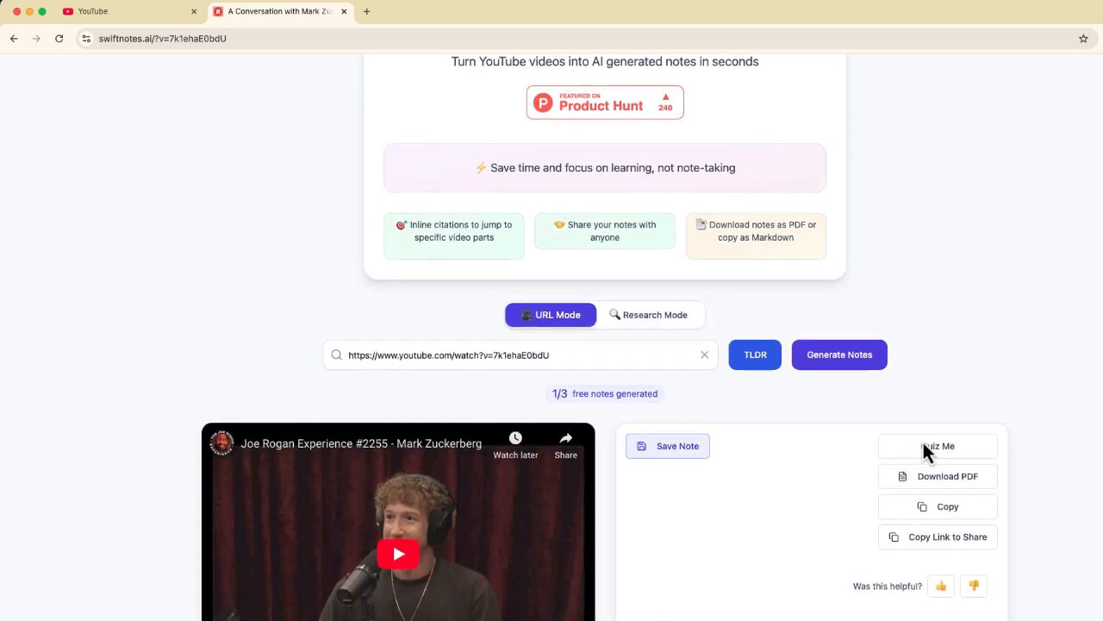
{"action": "scroll", "scroll_direction": "down", "scroll_amount": 3}
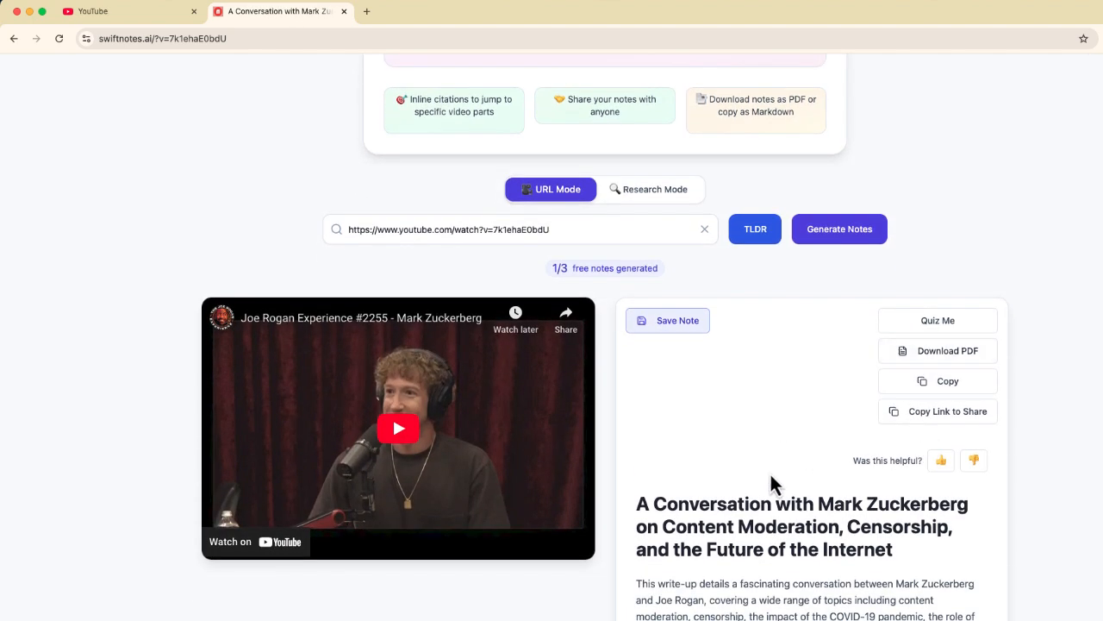
{"action": "scroll", "scroll_direction": "down", "scroll_amount": 3}
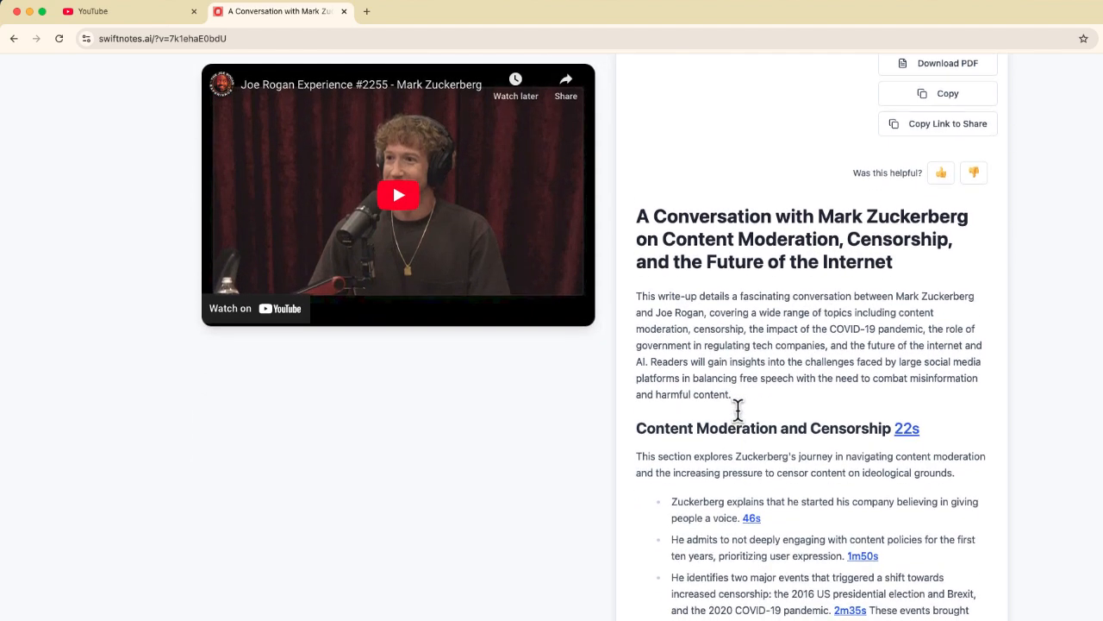
{"action": "scroll", "scroll_direction": "down", "scroll_amount": 3}
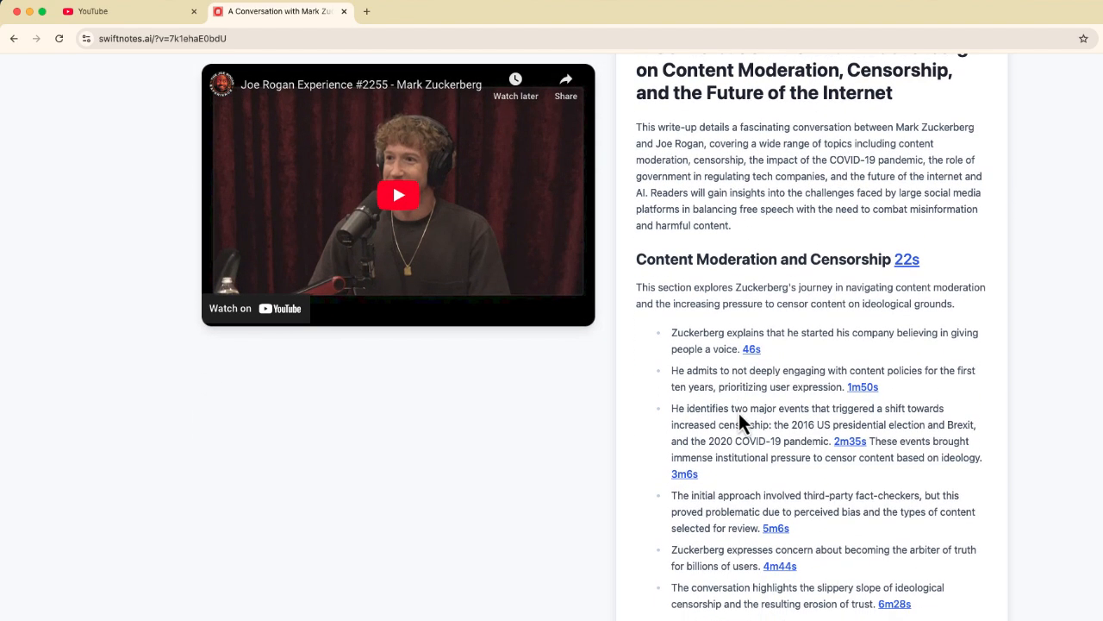
{"action": "scroll", "scroll_direction": "down", "scroll_amount": 3}
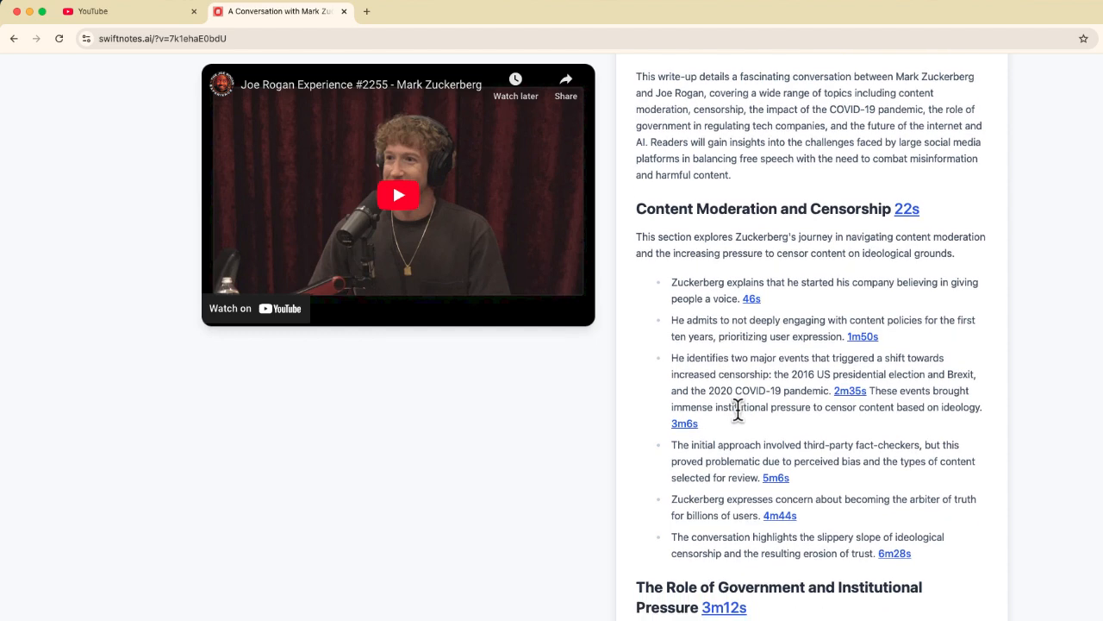
{"action": "scroll", "scroll_direction": "up", "scroll_amount": 3}
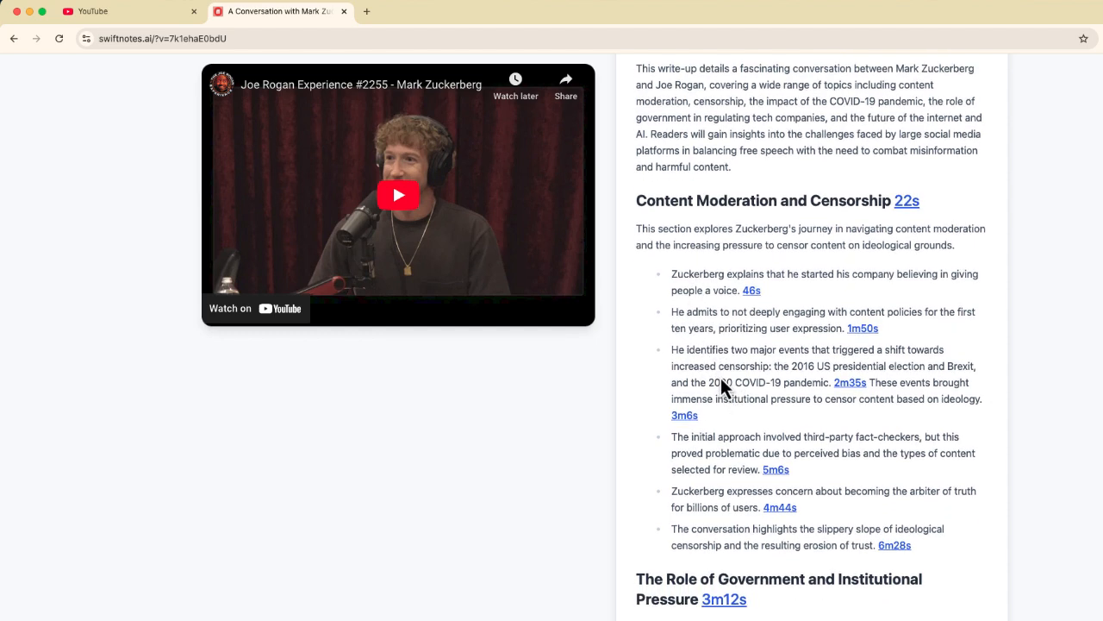
{"action": "scroll", "scroll_direction": "down", "scroll_amount": 3}
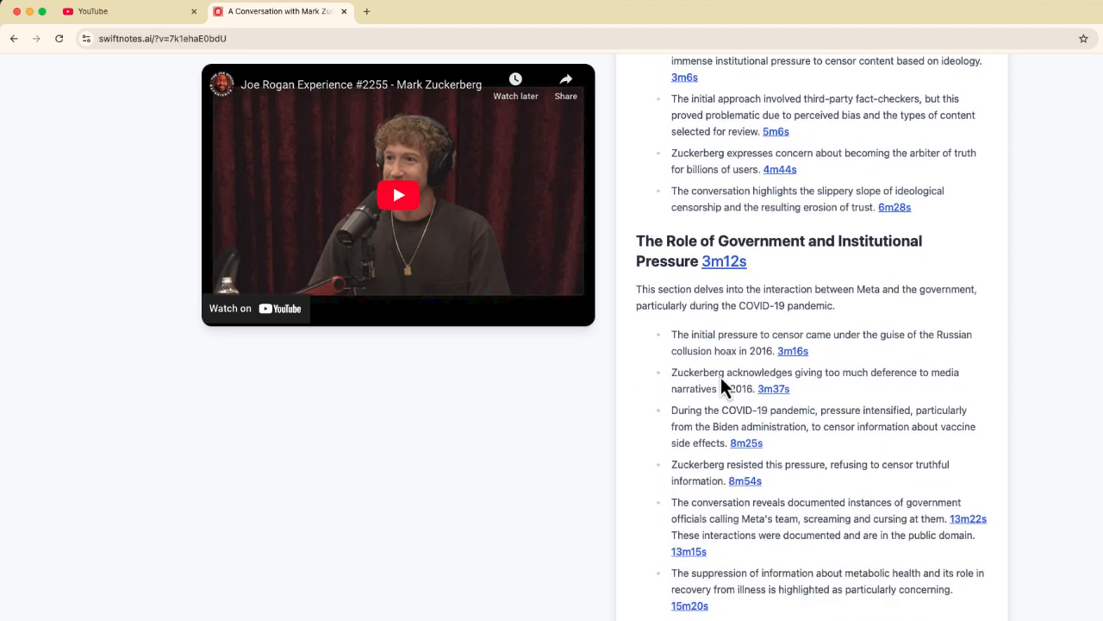
{"action": "scroll", "scroll_direction": "down", "scroll_amount": 3}
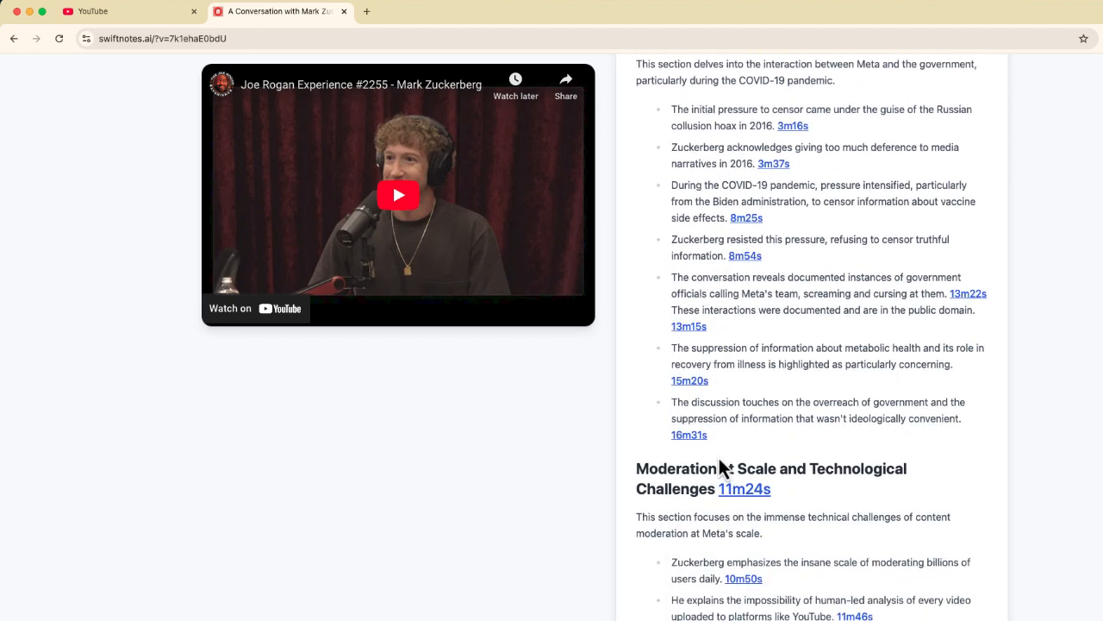
{"action": "scroll", "scroll_direction": "down", "scroll_amount": 3}
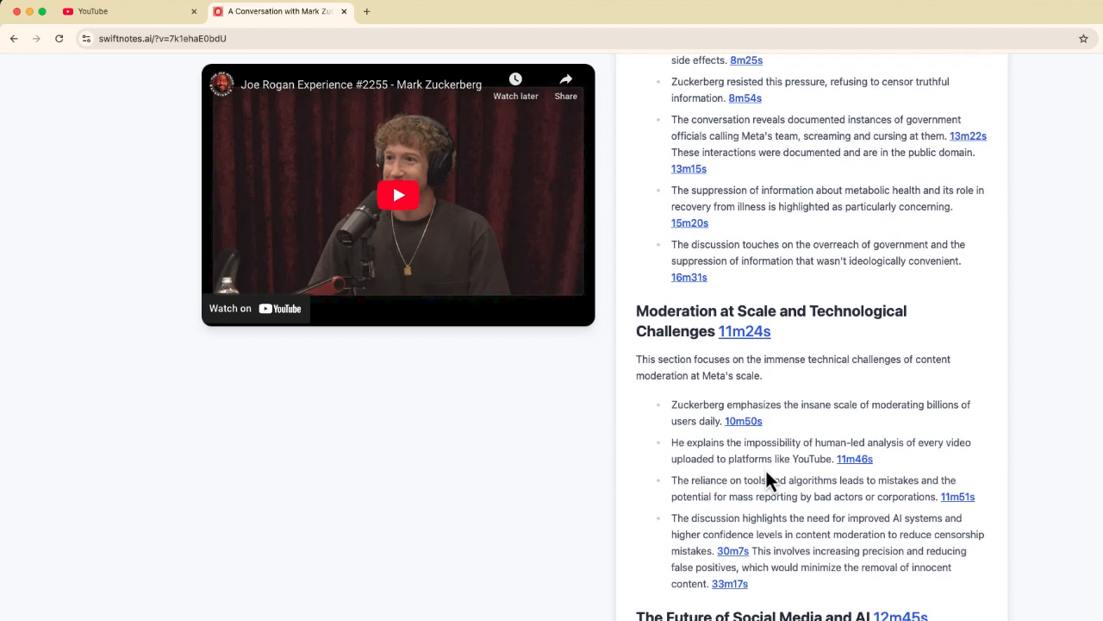
{"action": "scroll", "scroll_direction": "down", "scroll_amount": 3}
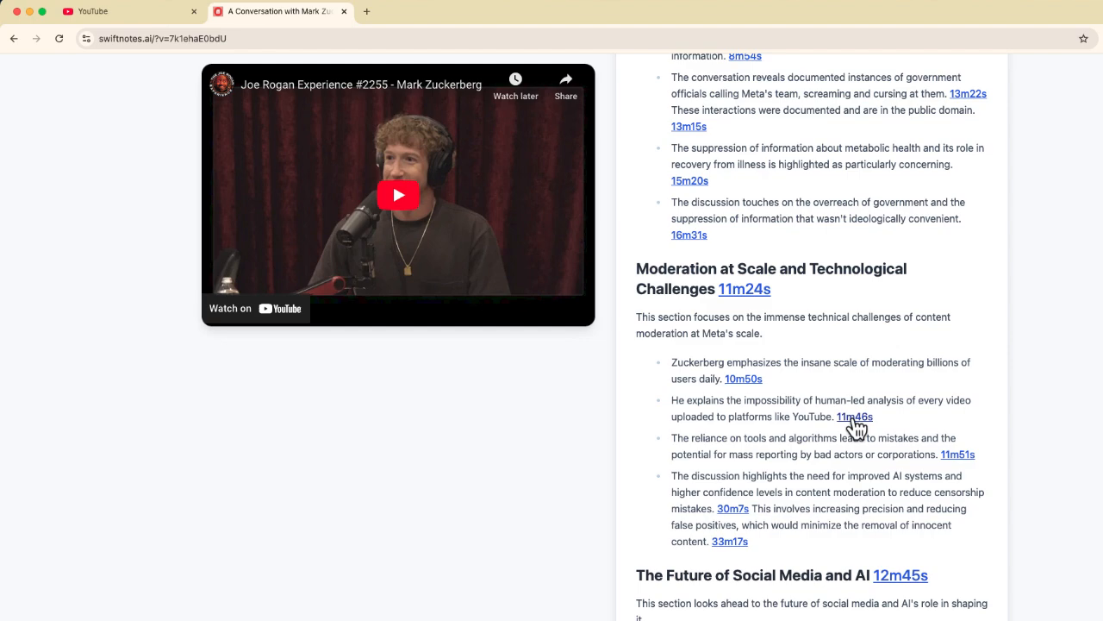
{"action": "scroll", "scroll_direction": "down", "scroll_amount": 3}
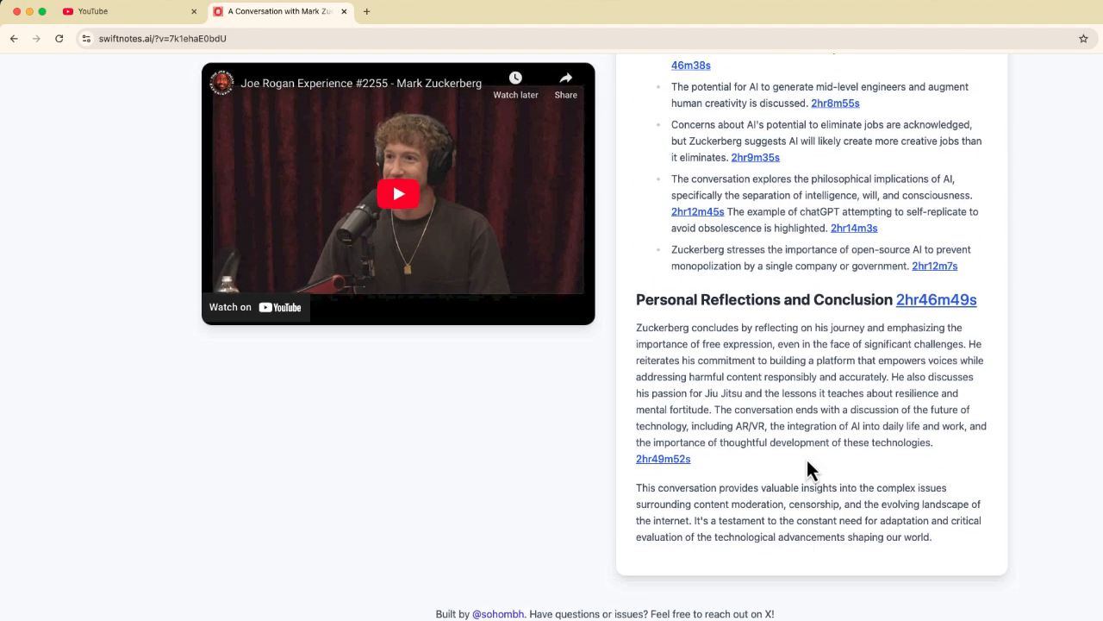
{"action": "scroll", "scroll_direction": "up", "scroll_amount": 3}
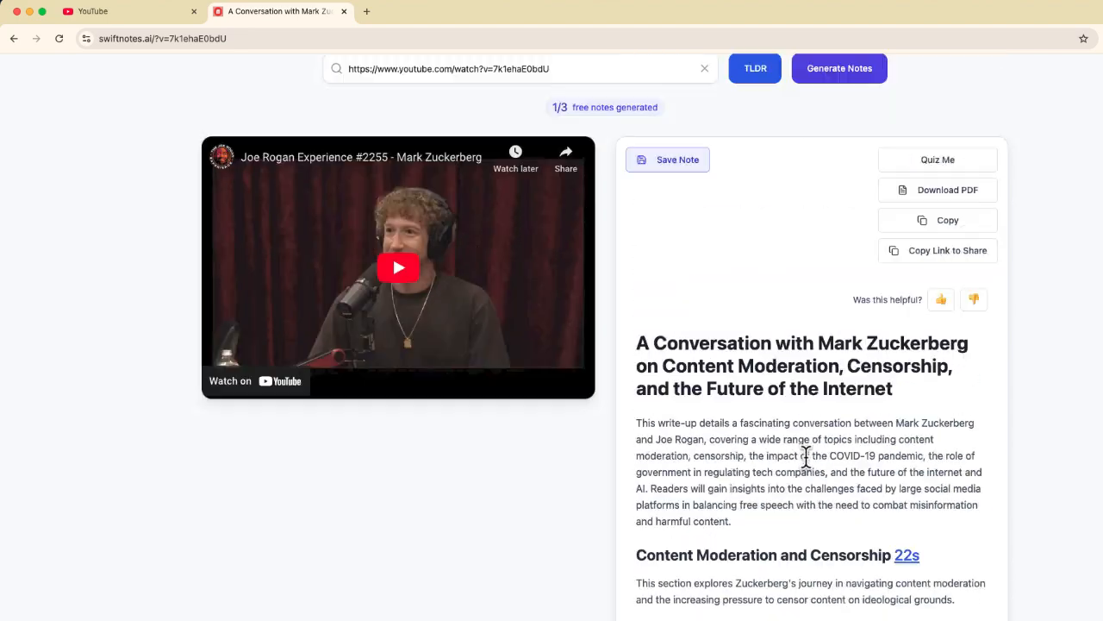
- Download the notes as a PDF, open it, and copy the notes' shareable link
{"action": "scroll", "scroll_direction": "up", "scroll_amount": 3}
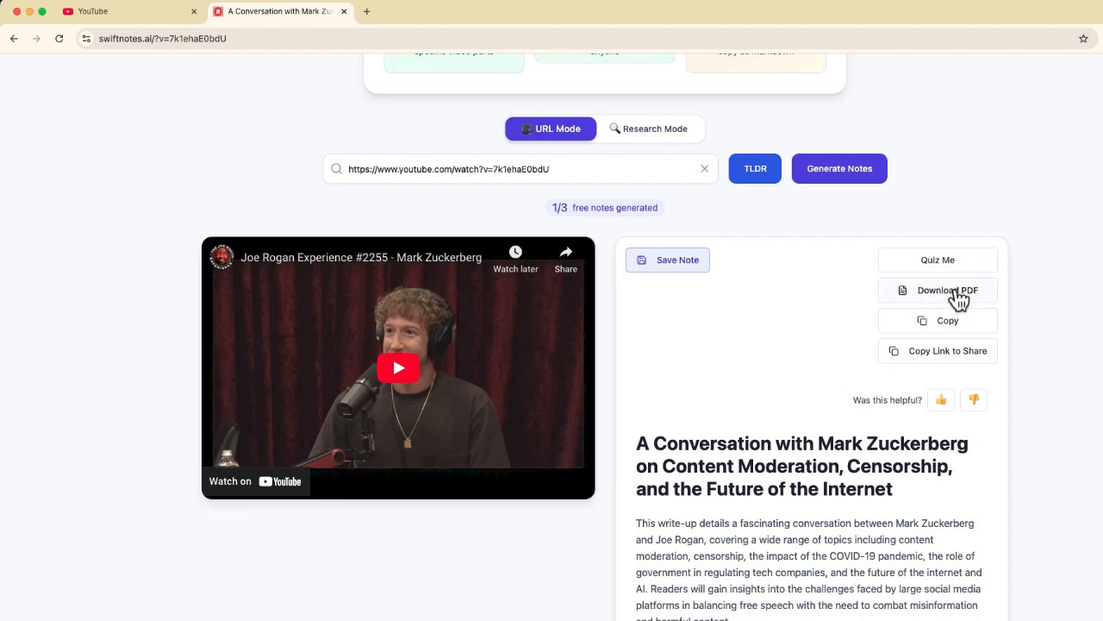
{"action": "left_click", "coordinate": [938, 290]}
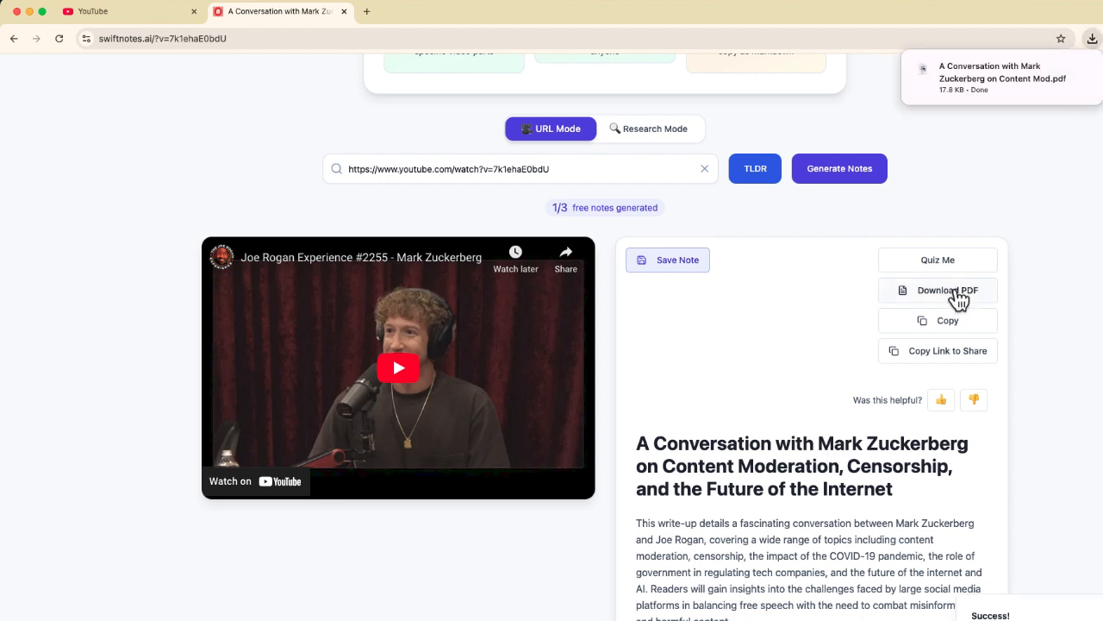
{"action": "left_click", "coordinate": [947, 320]}
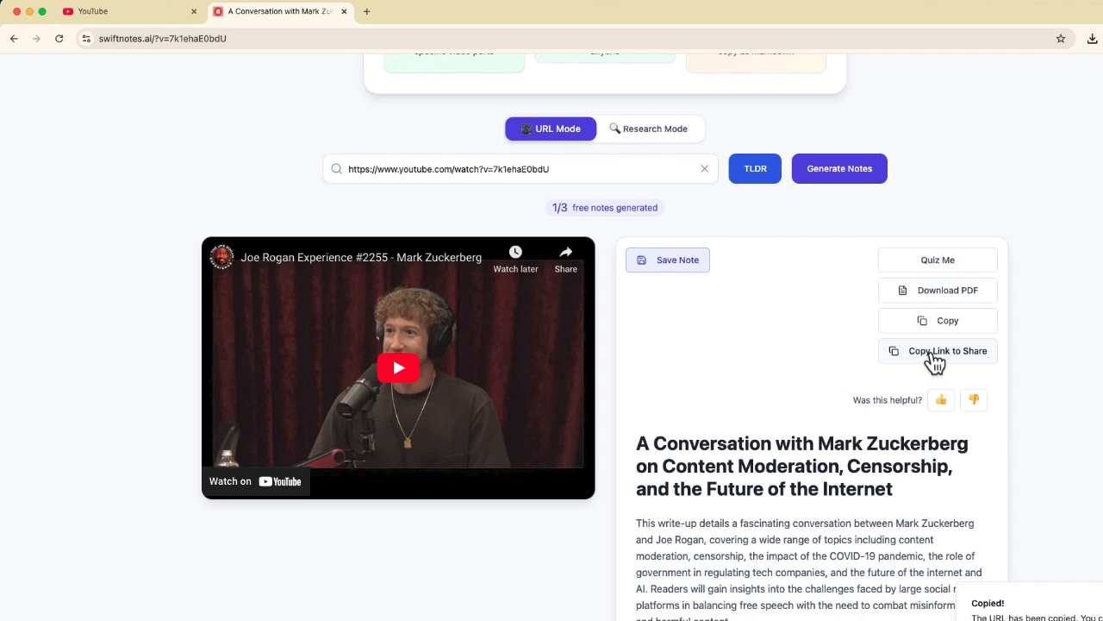
{"action": "left_click", "coordinate": [937, 259]}
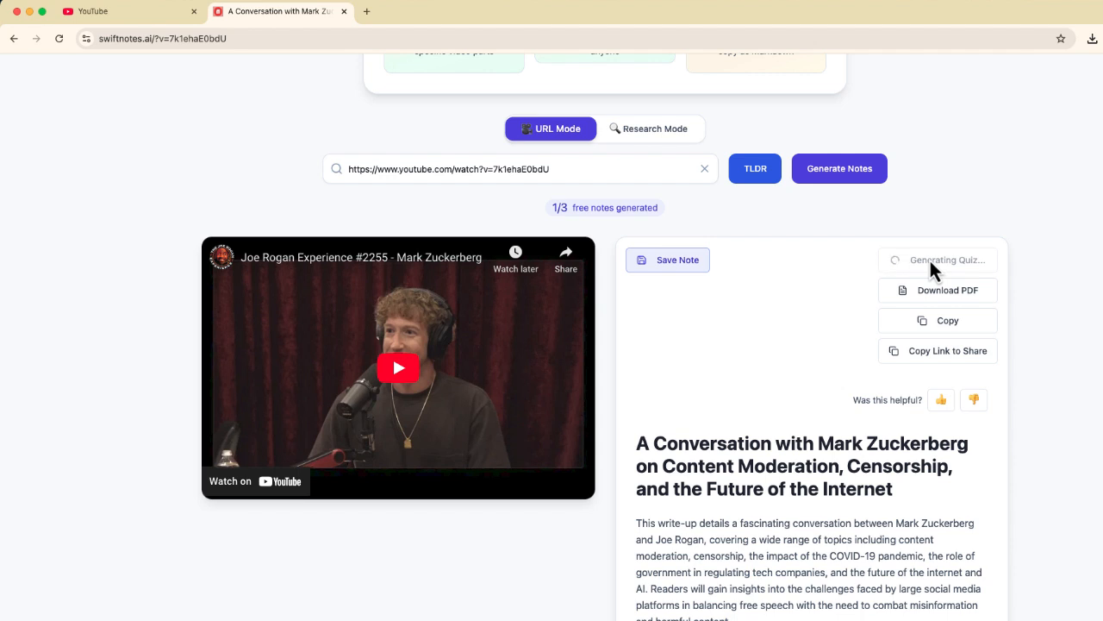
- Generate a quiz and answer the first question correctly
{"action": "left_click", "coordinate": [938, 260]}
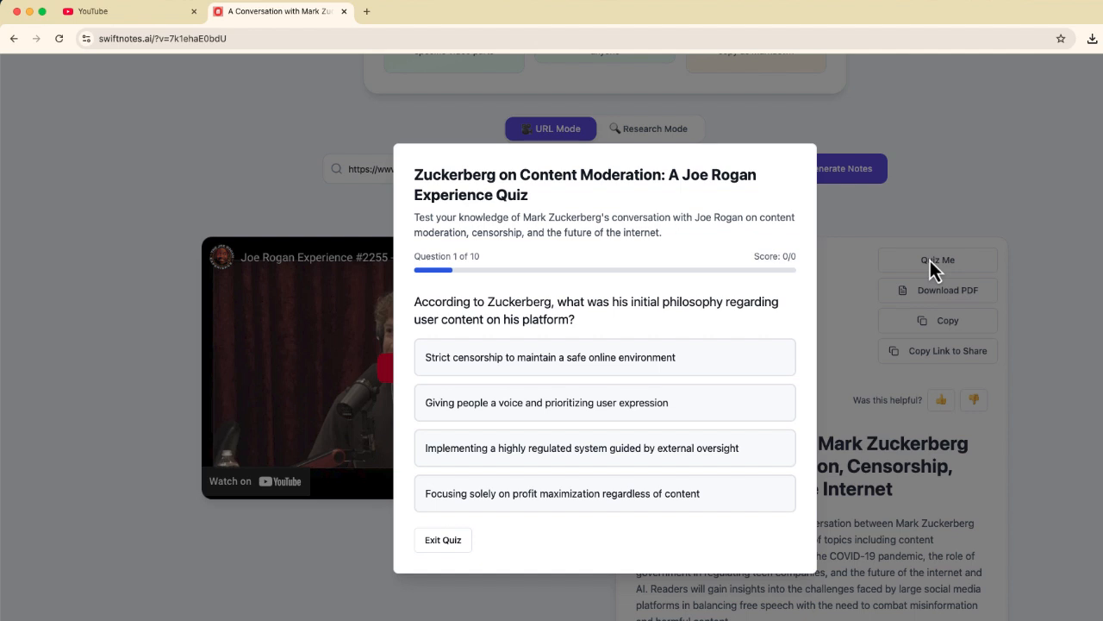
{"action": "mouse_move", "coordinate": [487, 408]}
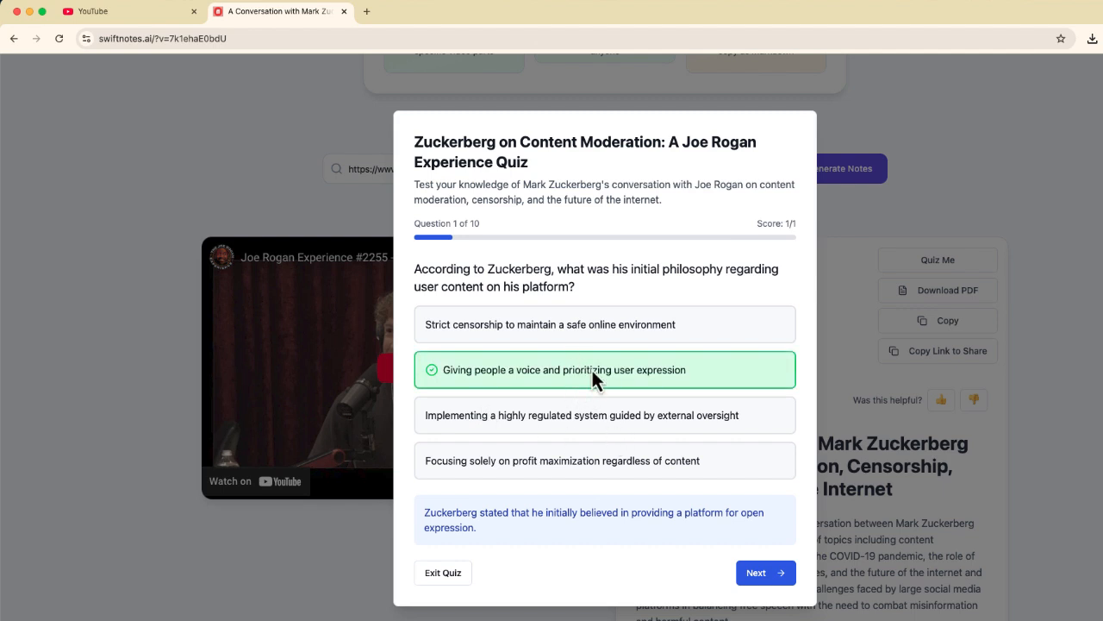
{"action": "left_click", "coordinate": [442, 571]}
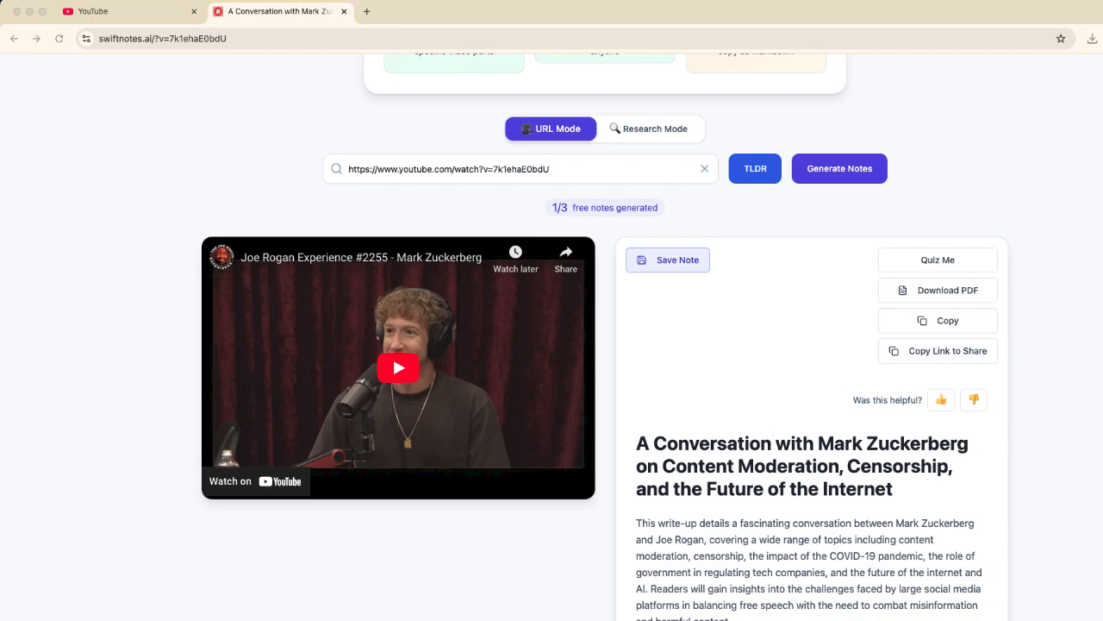
- Download the notes PDF and scroll in Preview to page 2 of 3
{"action": "left_click", "coordinate": [947, 289]}
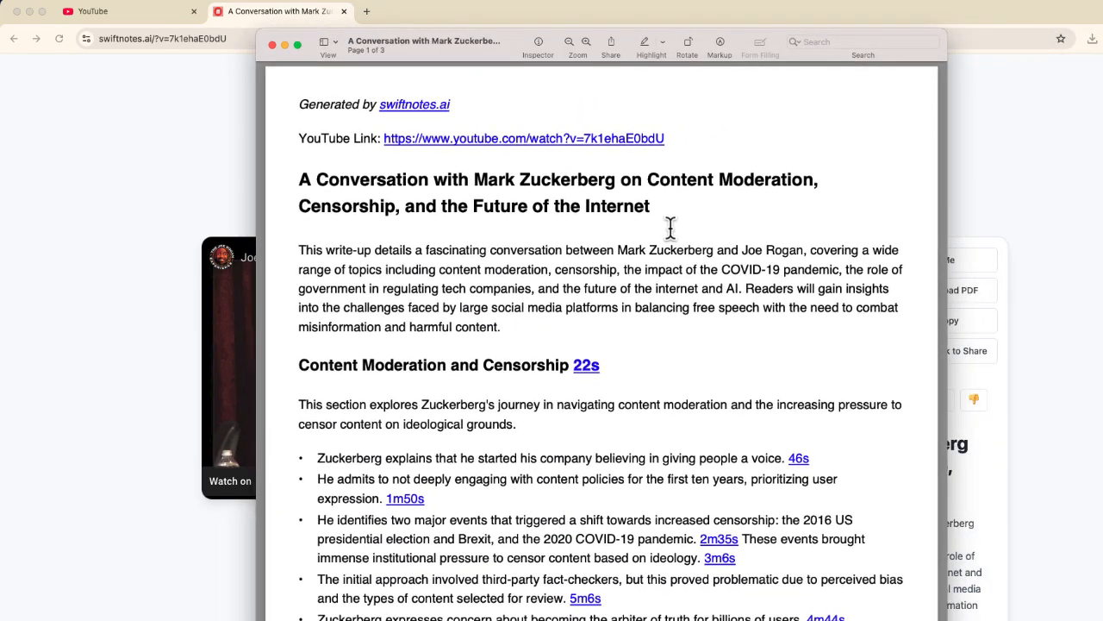
{"action": "scroll", "scroll_direction": "down", "scroll_amount": 3}
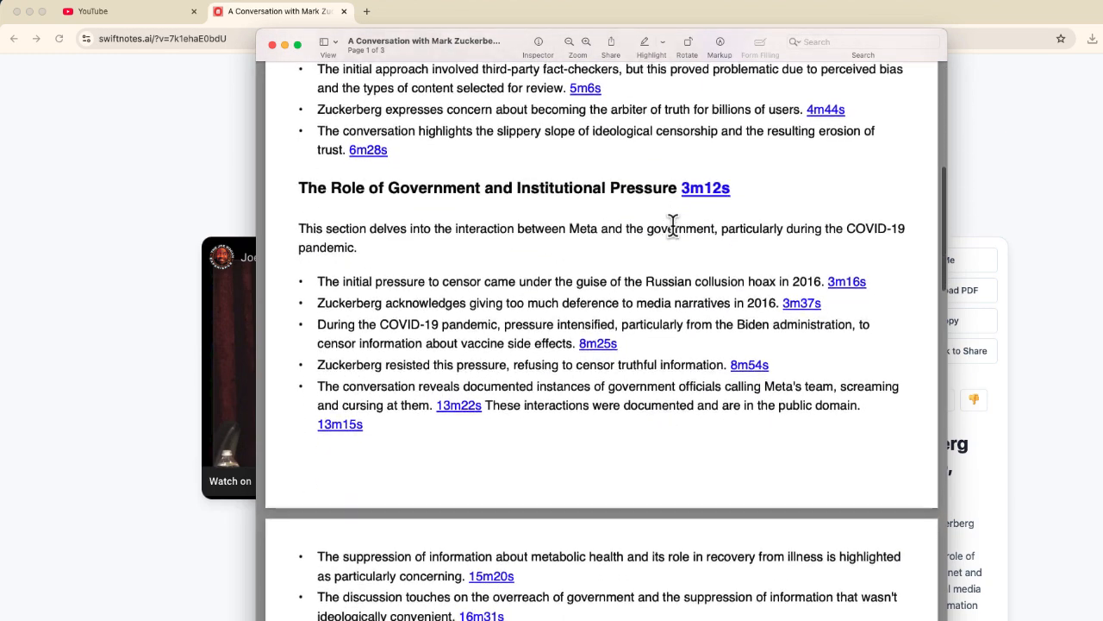
{"action": "scroll", "scroll_direction": "down", "scroll_amount": 3}
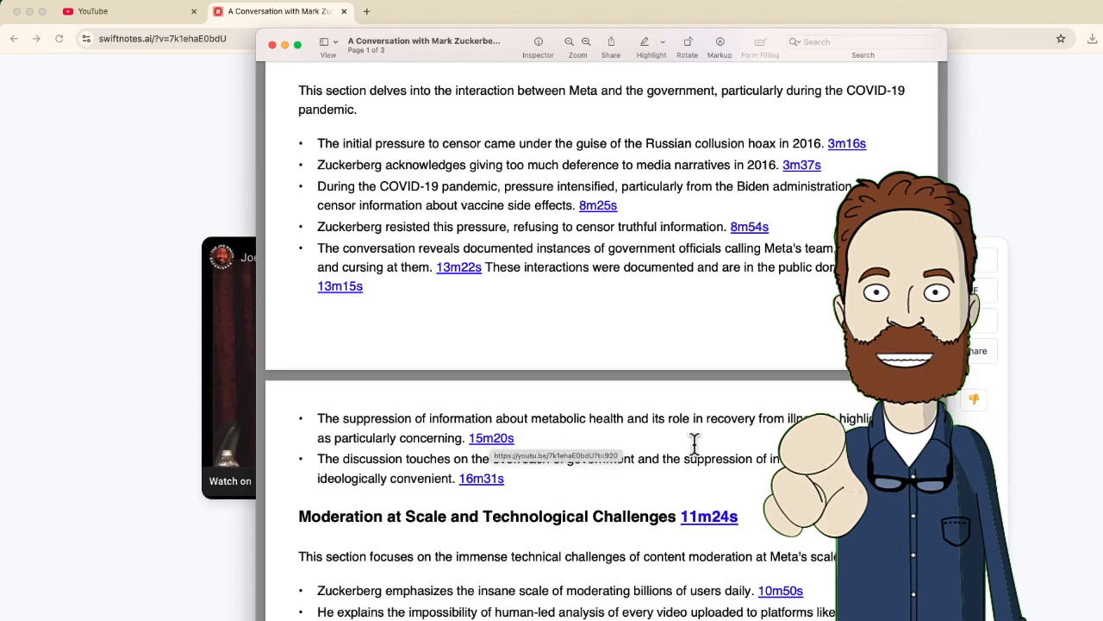
{"action": "scroll", "scroll_direction": "down", "scroll_amount": 3}
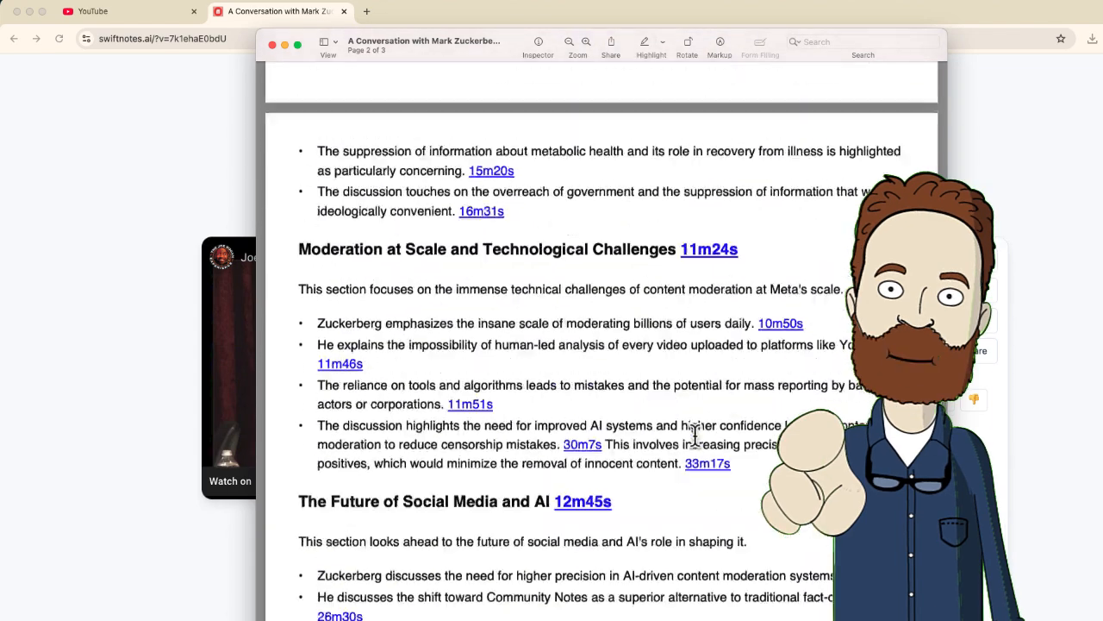
- Generate the TLDR summary 'Meta's Content Moderation Policy Changes' and scroll to its top
{"action": "left_click", "coordinate": [273, 44]}
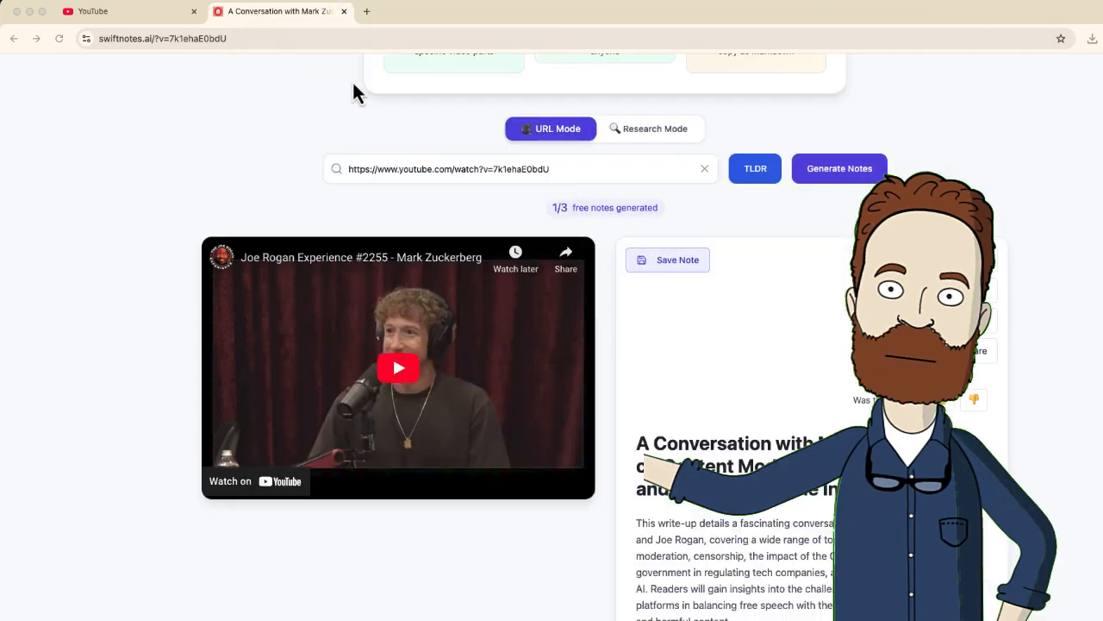
{"action": "scroll", "scroll_direction": "up", "scroll_amount": 3}
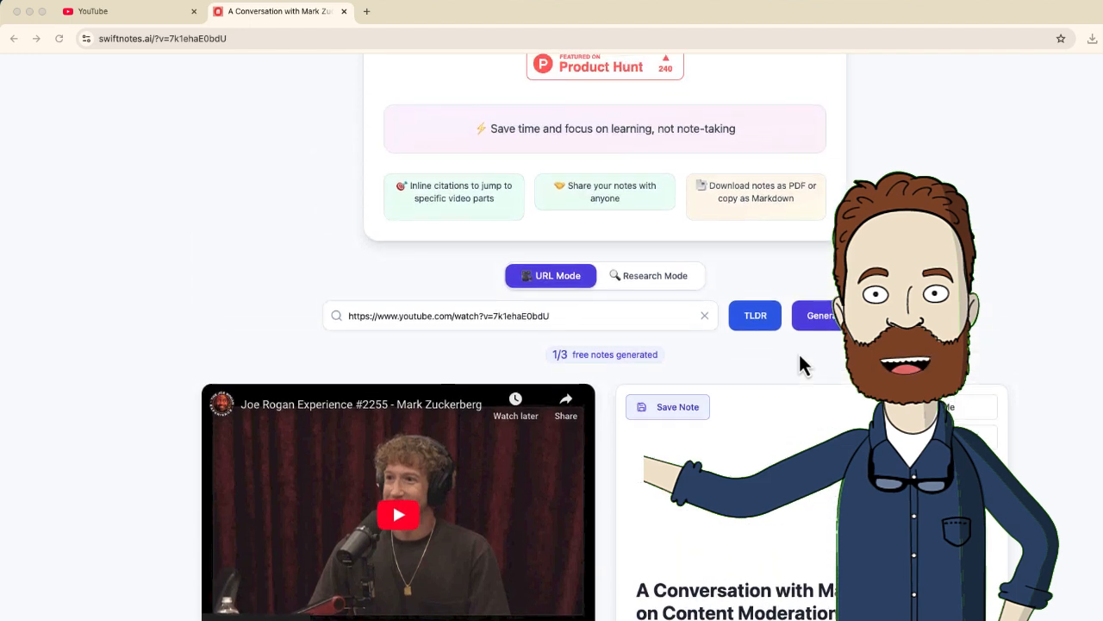
{"action": "scroll", "scroll_direction": "up", "scroll_amount": 3}
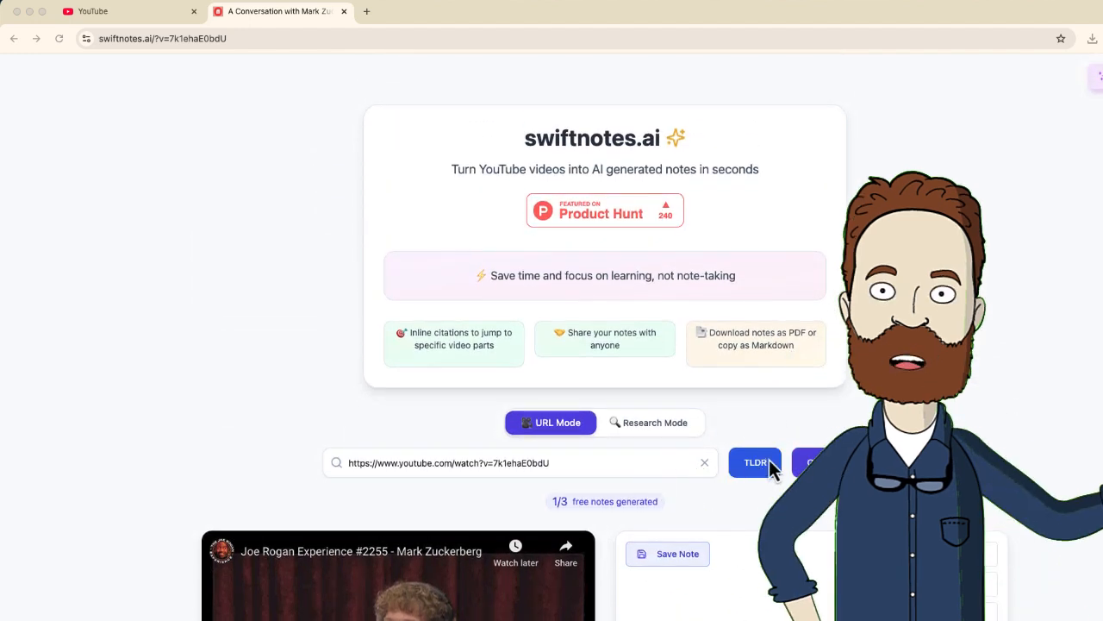
{"action": "scroll", "scroll_direction": "down", "scroll_amount": 3}
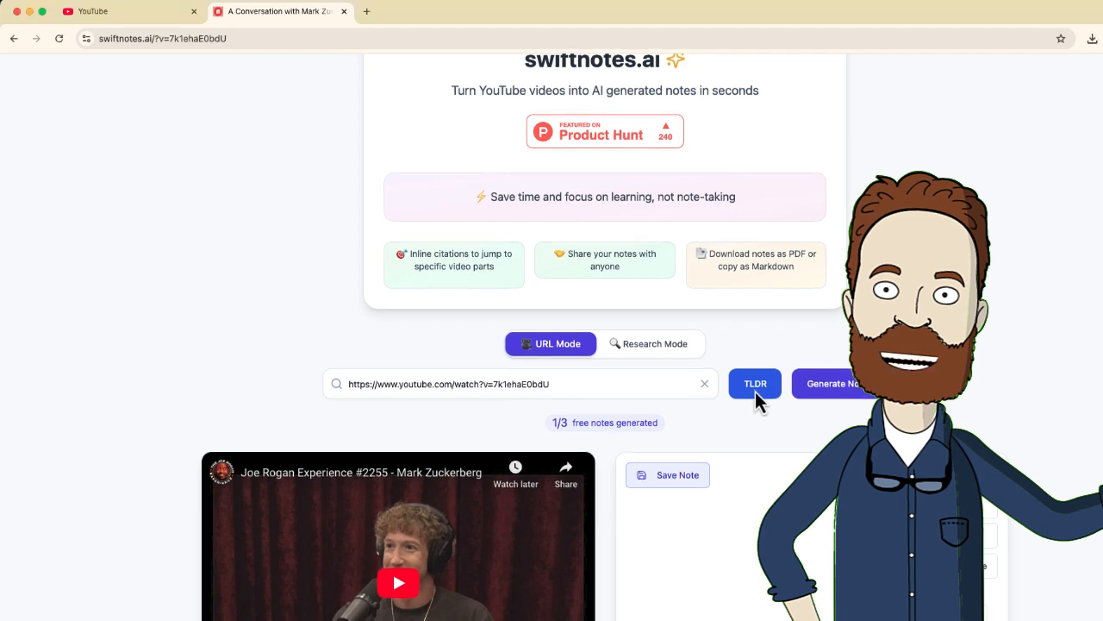
{"action": "left_click", "coordinate": [754, 384]}
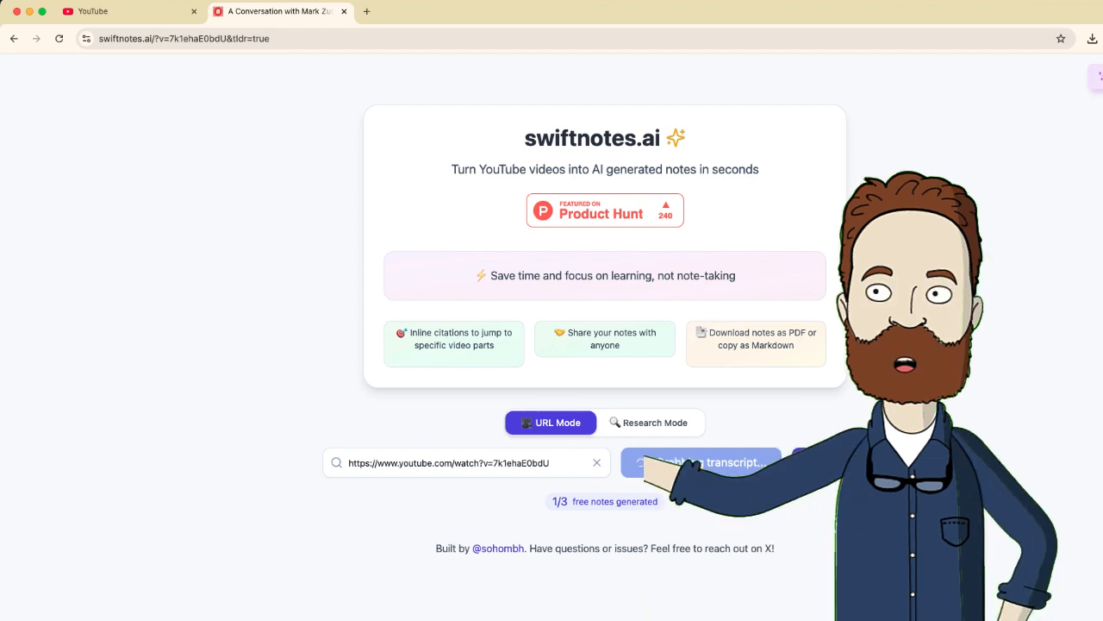
{"action": "left_click", "coordinate": [700, 462]}
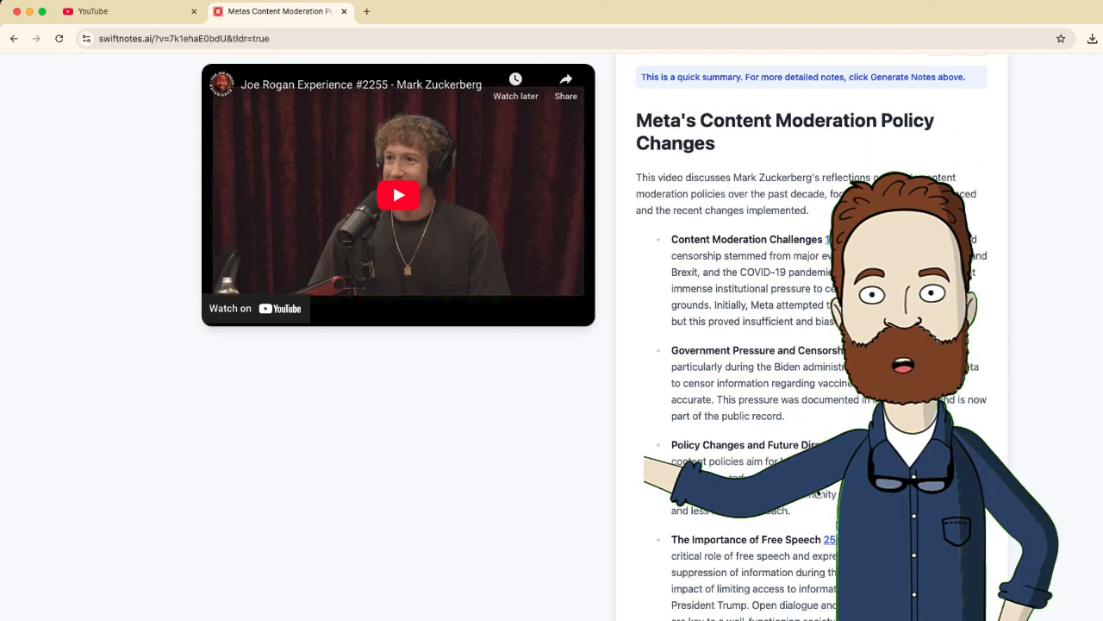
{"action": "scroll", "scroll_direction": "up", "scroll_amount": 3}
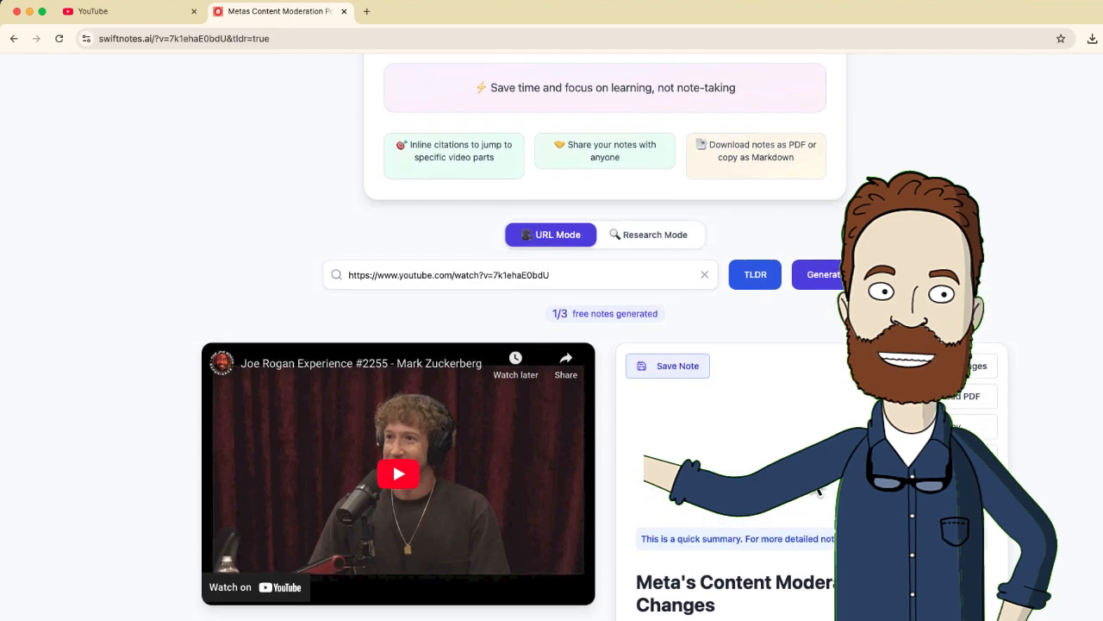
{"action": "scroll", "scroll_direction": "up", "scroll_amount": 3}
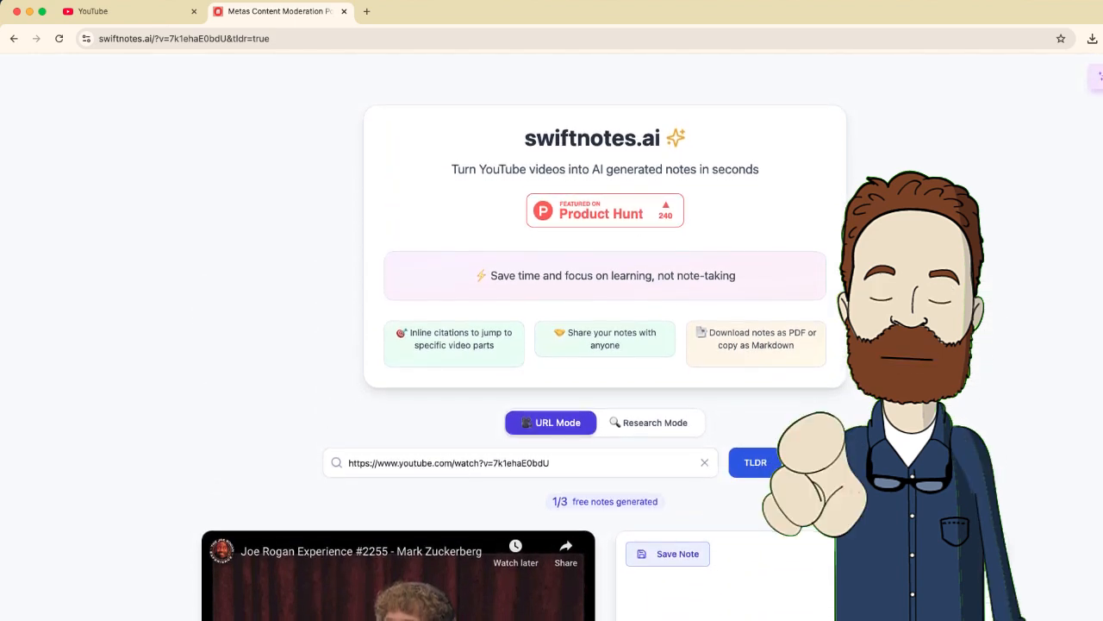
{"action": "mouse_move", "coordinate": [638, 429]}
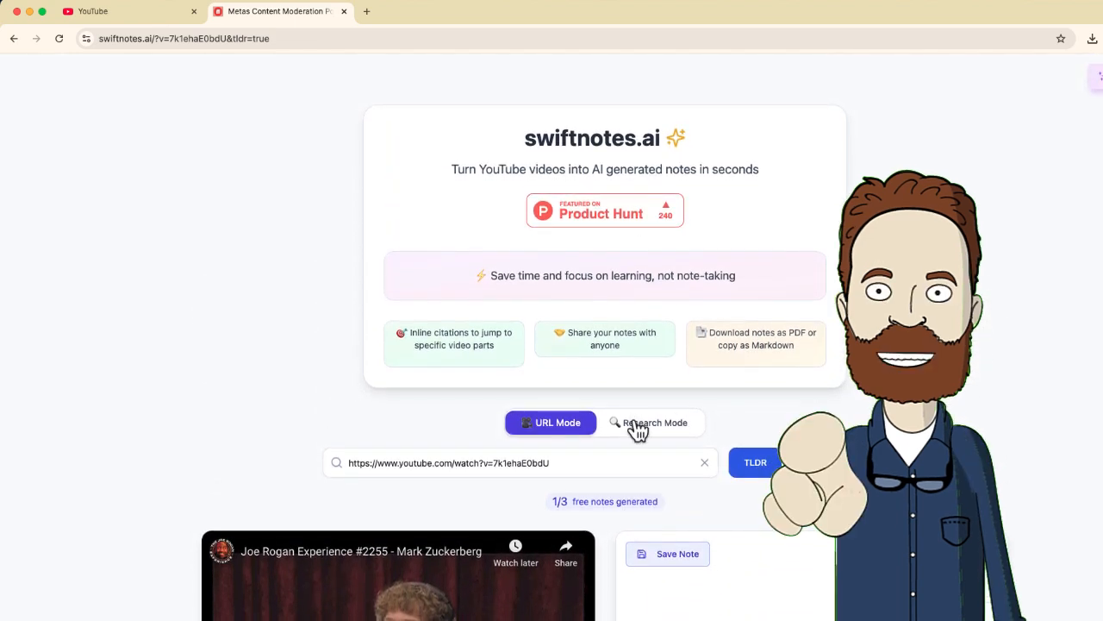
{"action": "left_click", "coordinate": [655, 422]}
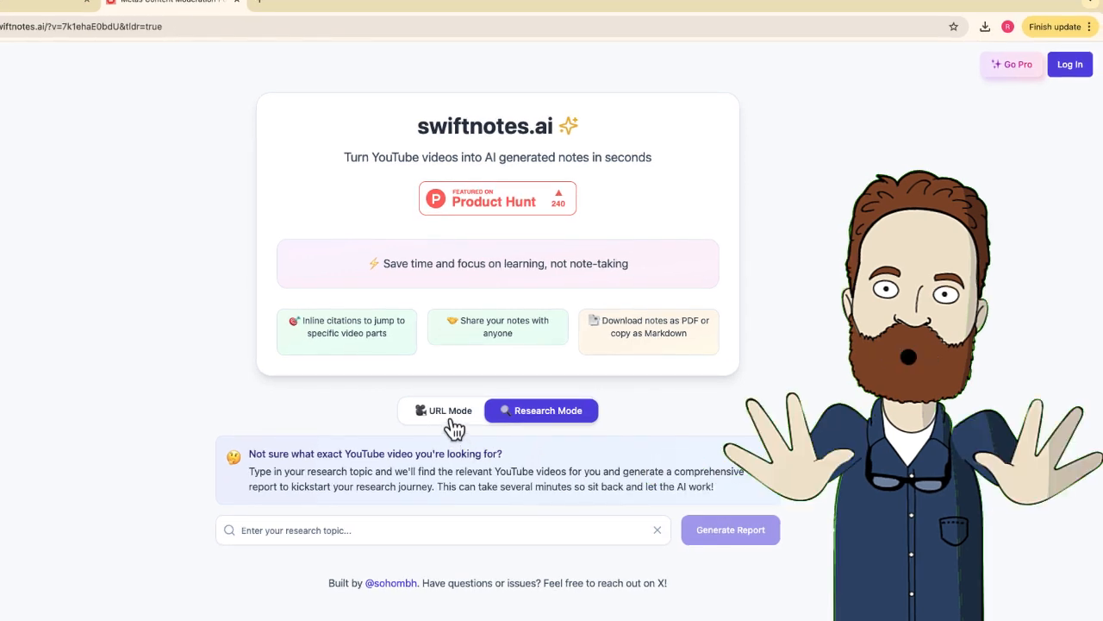
{"action": "left_click", "coordinate": [443, 410]}
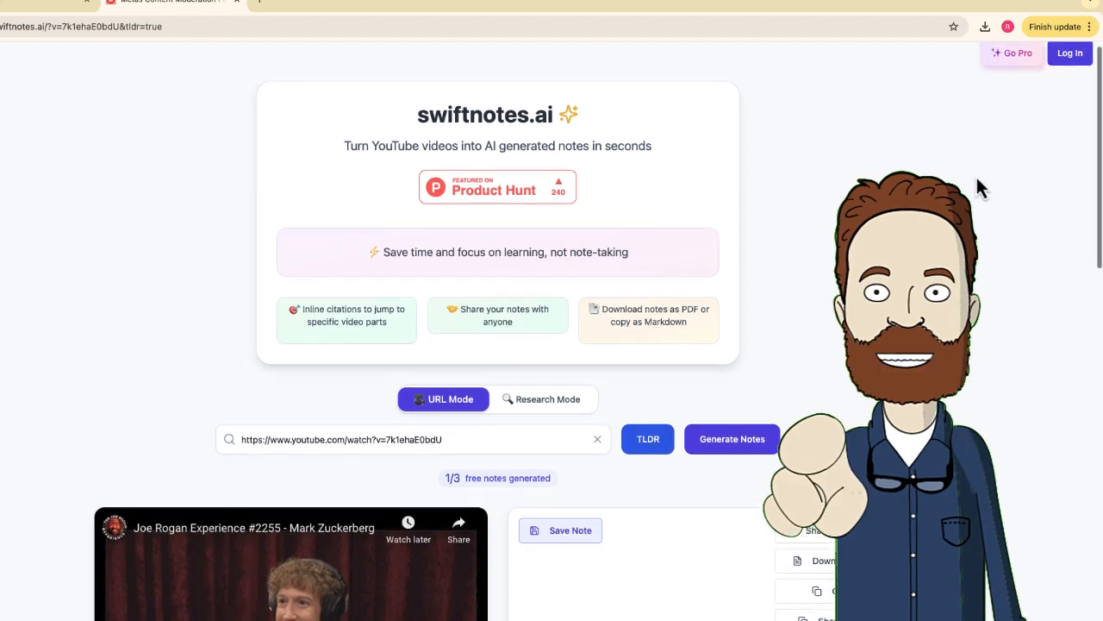
- Open the Go Pro pricing page comparing Free and the $5.99/month Pro plan
{"action": "left_click", "coordinate": [1011, 52]}
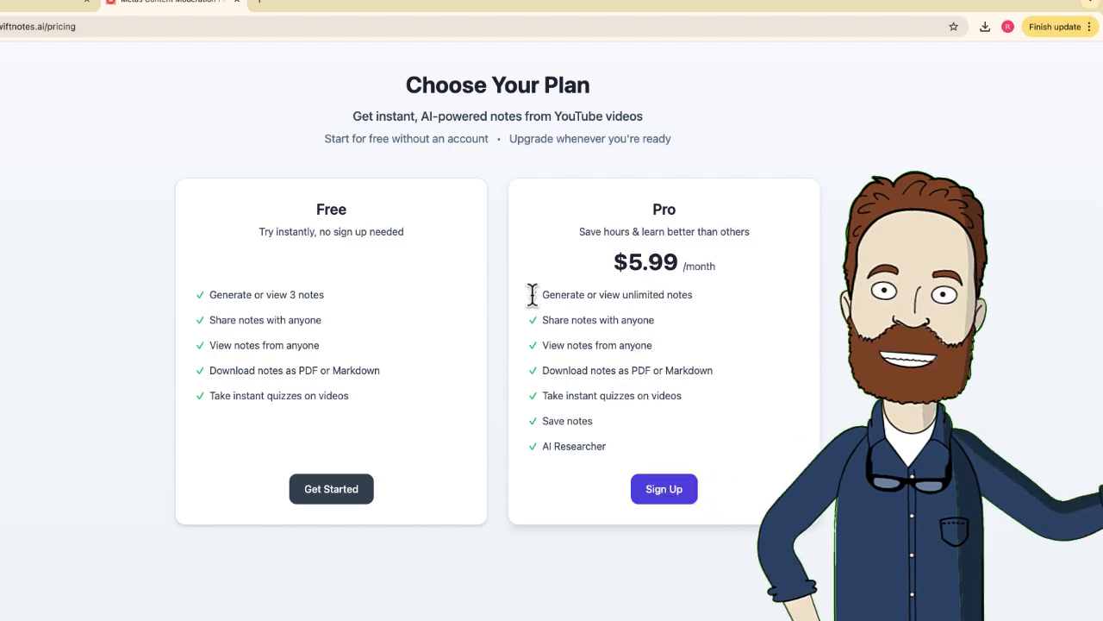
{"action": "mouse_move", "coordinate": [422, 294]}
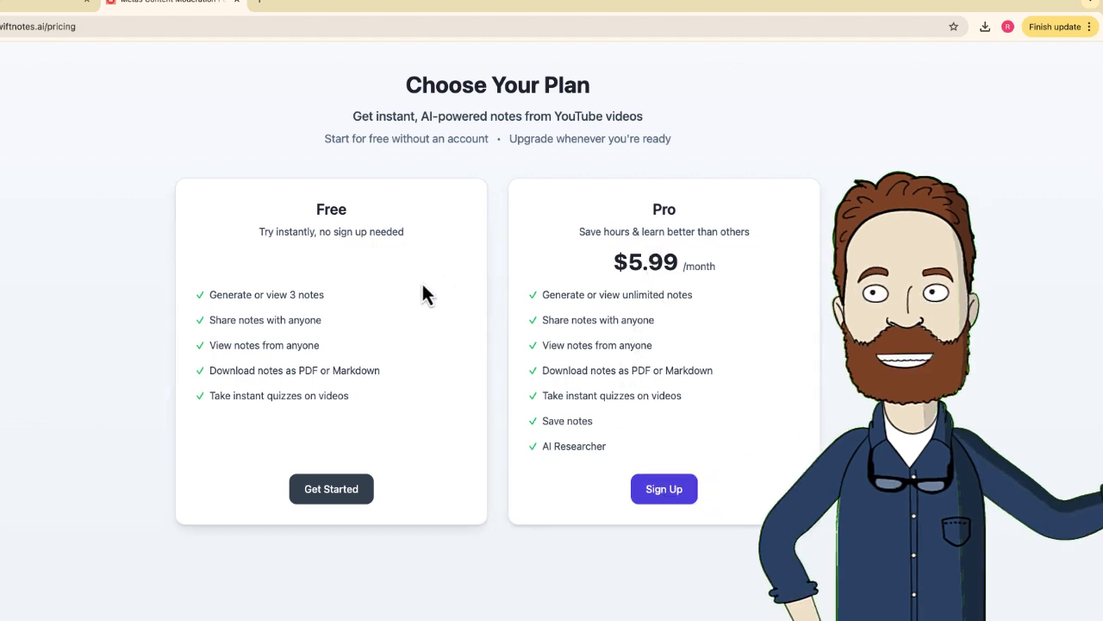